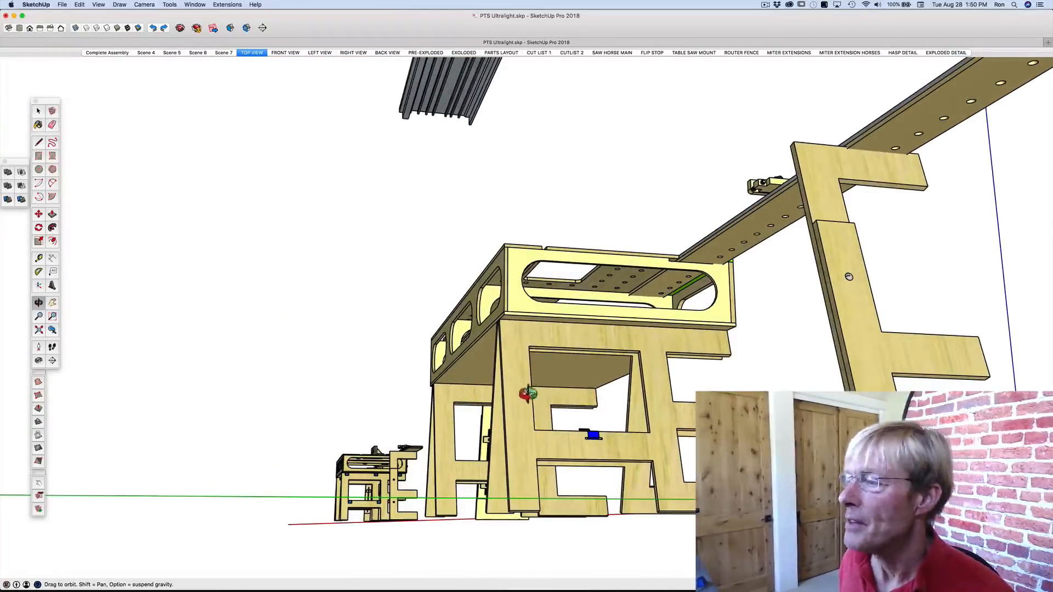
pyautogui.moveTo(678, 370)
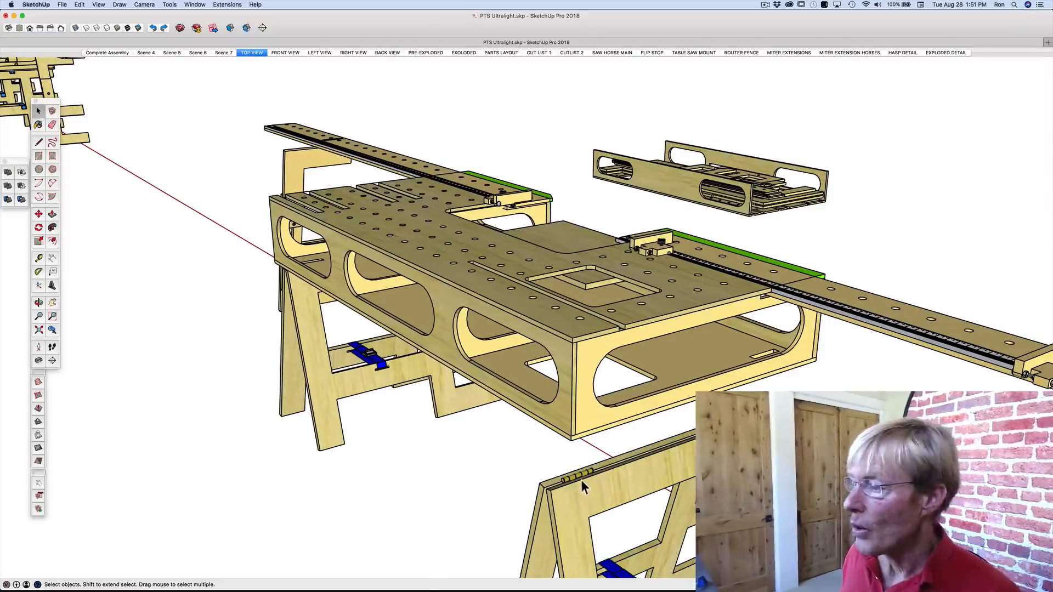
pyautogui.moveTo(656, 451)
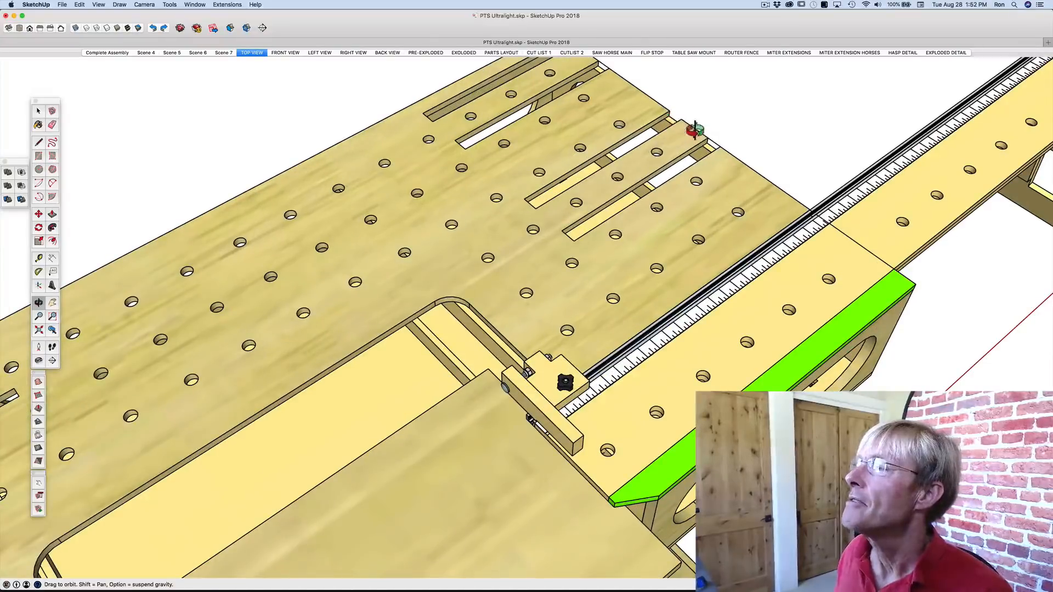
# - Select the perforated workbench top panel with the Move tool ready to copy it beside the assembly
pyautogui.click(685, 142)
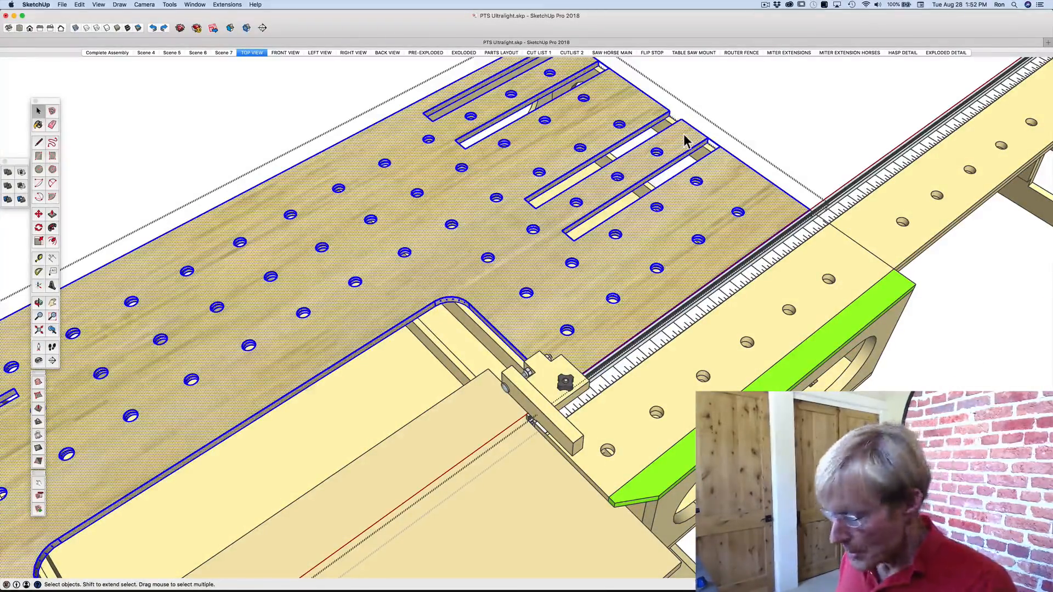
pyautogui.click(38, 143)
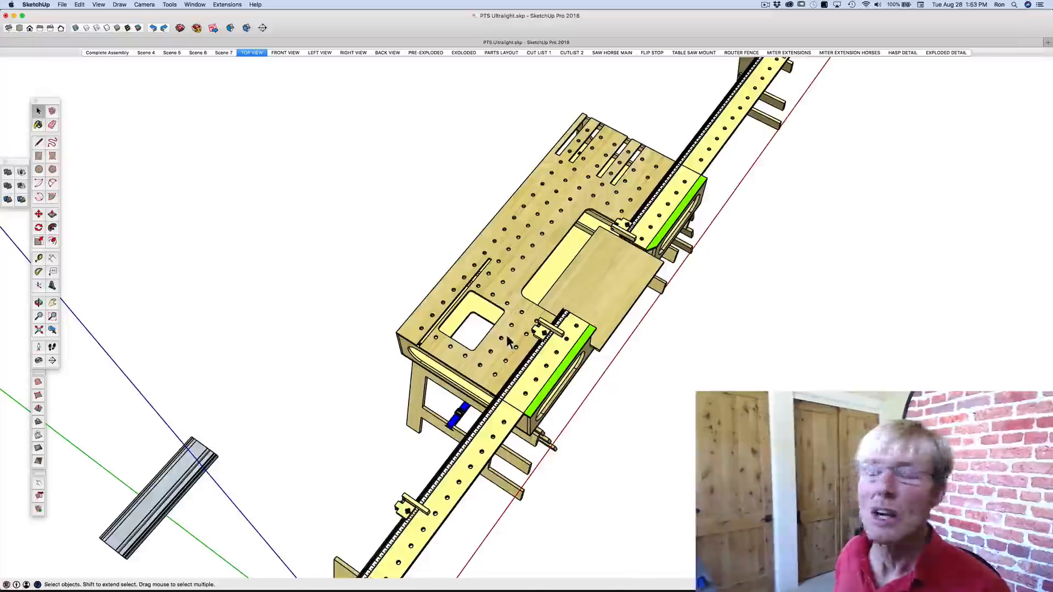
pyautogui.moveTo(516, 284)
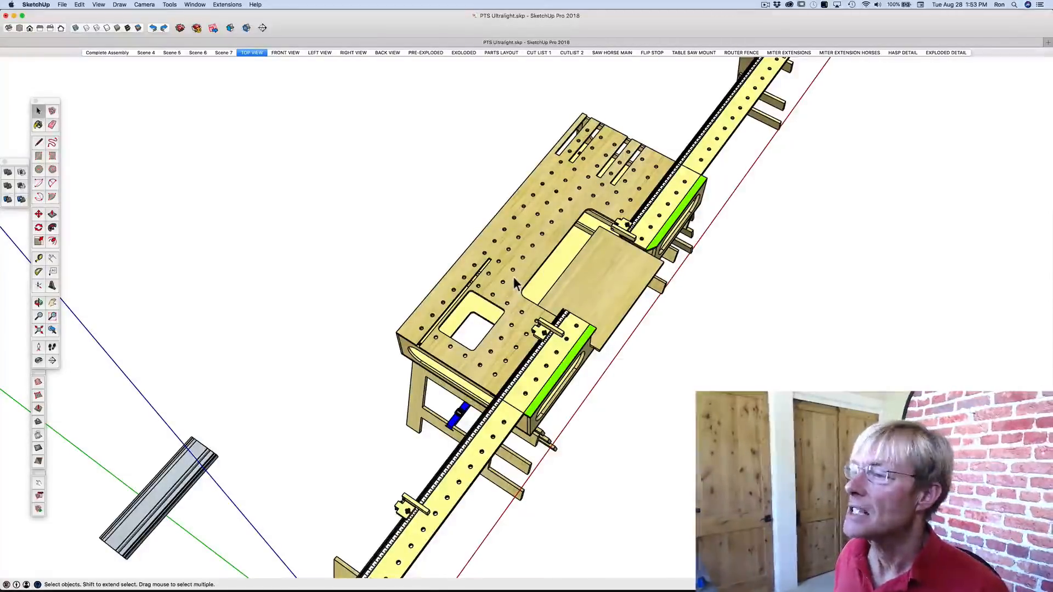
pyautogui.click(517, 269)
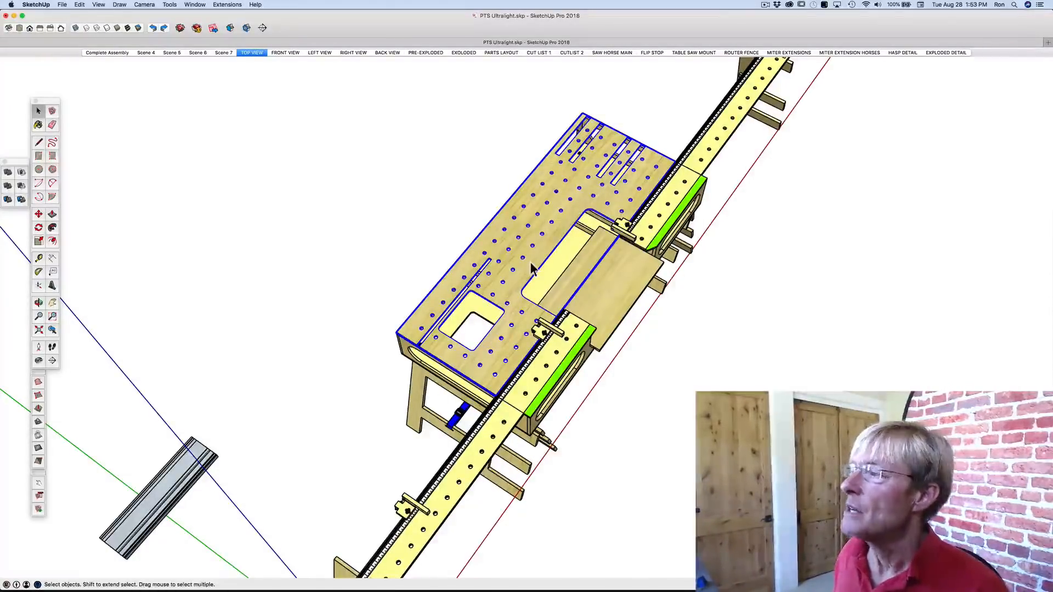
pyautogui.moveTo(543, 224)
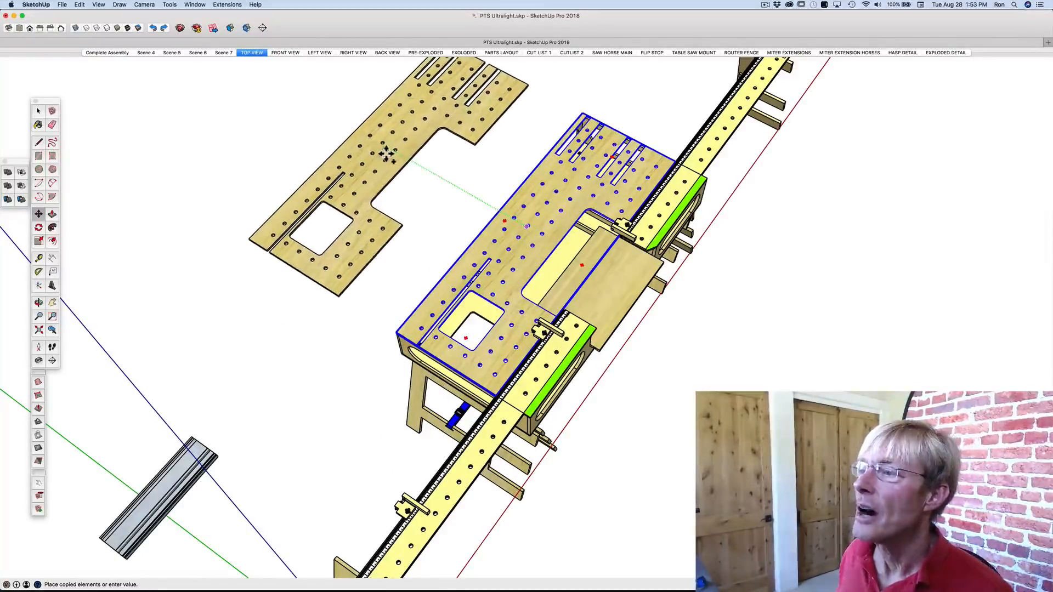
pyautogui.moveTo(388, 154)
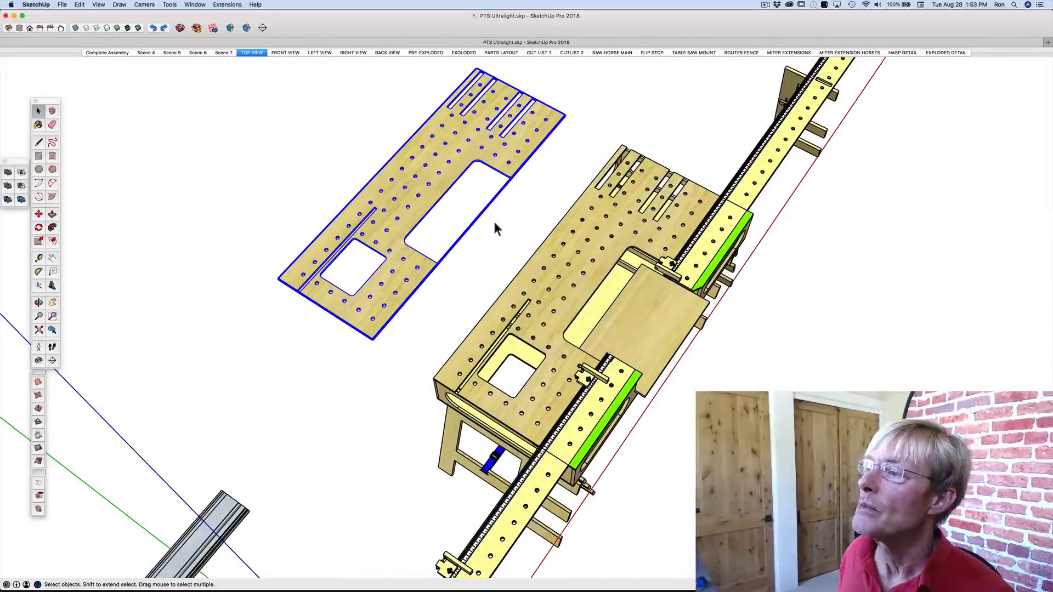
# - Zoom in and select the copied top panel so it can be duplicated alongside the first
pyautogui.scroll(3)
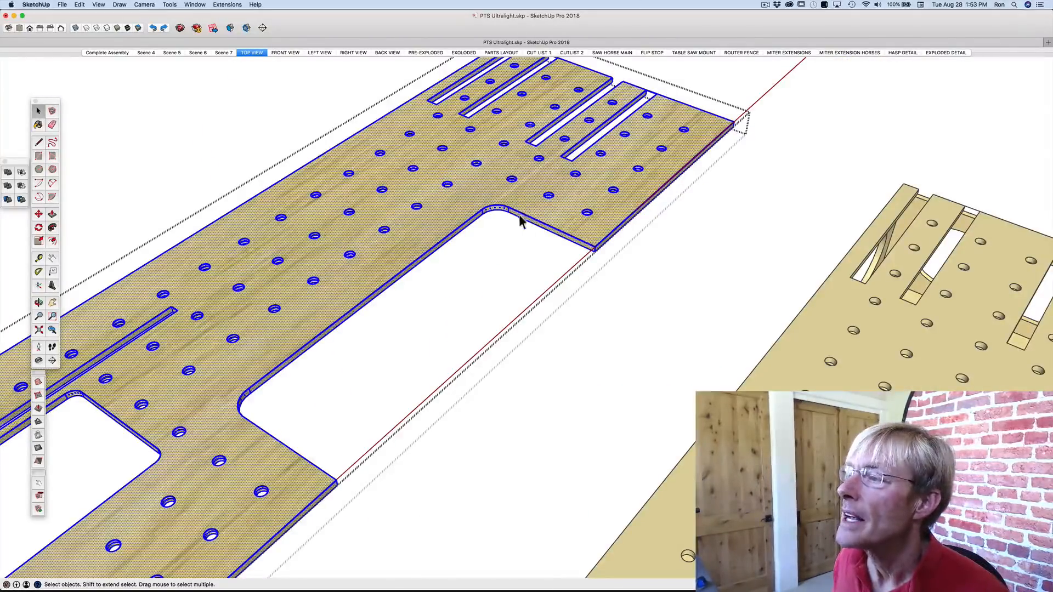
pyautogui.moveTo(538, 227)
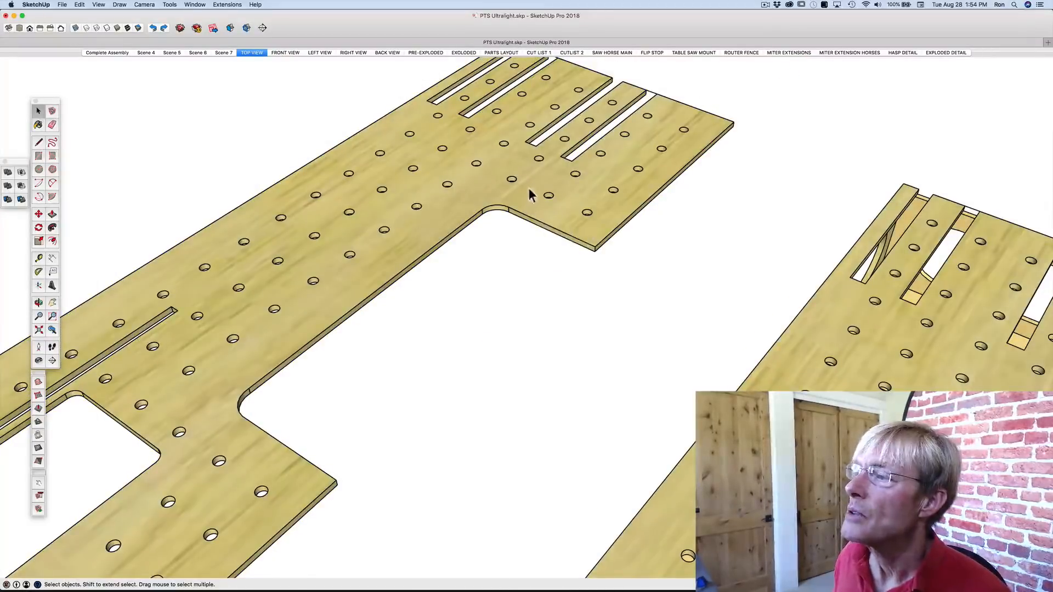
pyautogui.moveTo(463, 188)
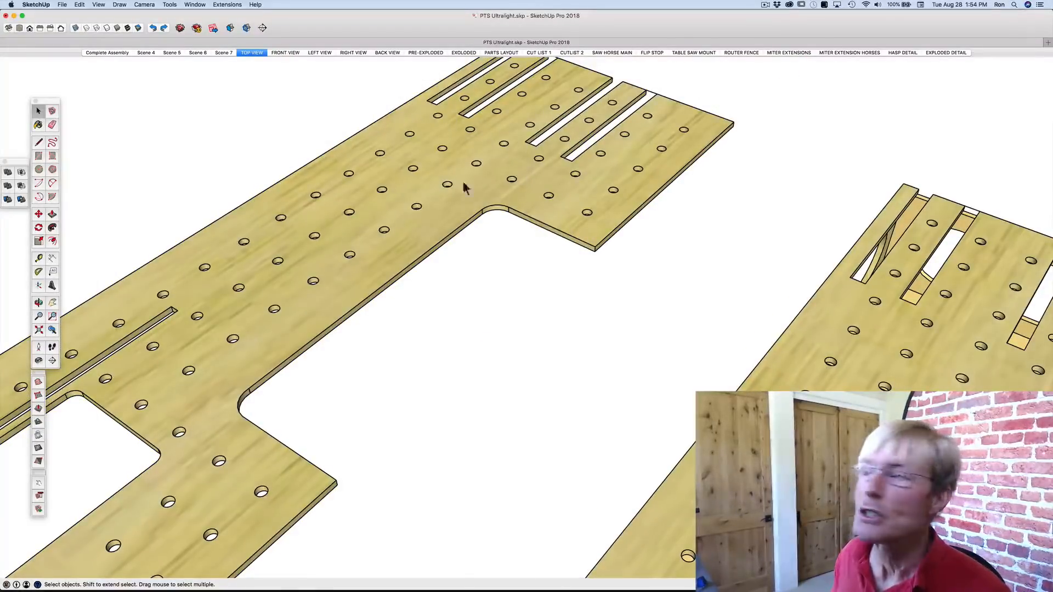
pyautogui.click(537, 187)
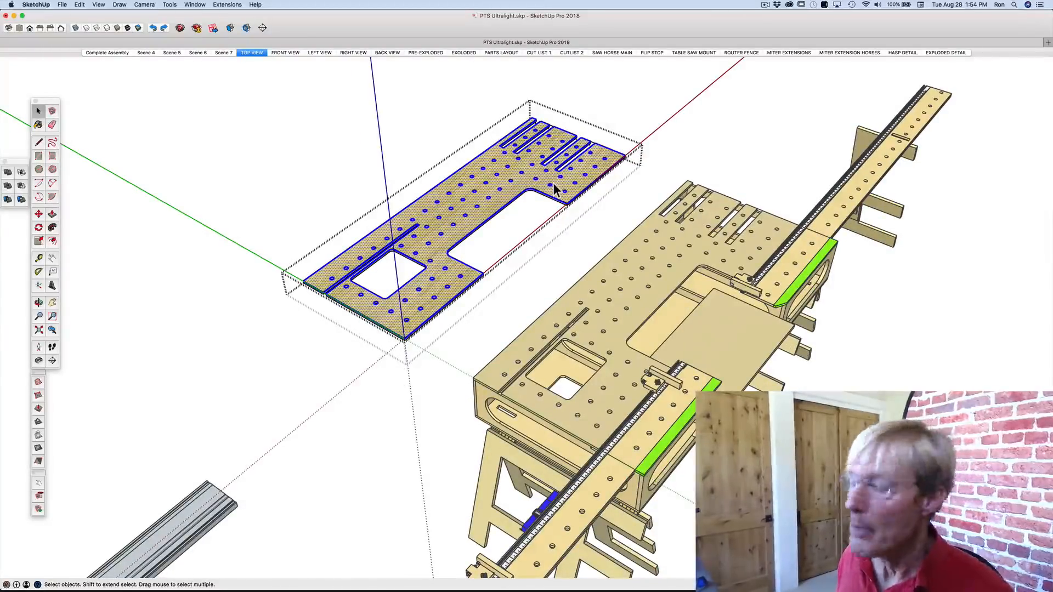
pyautogui.moveTo(496, 195)
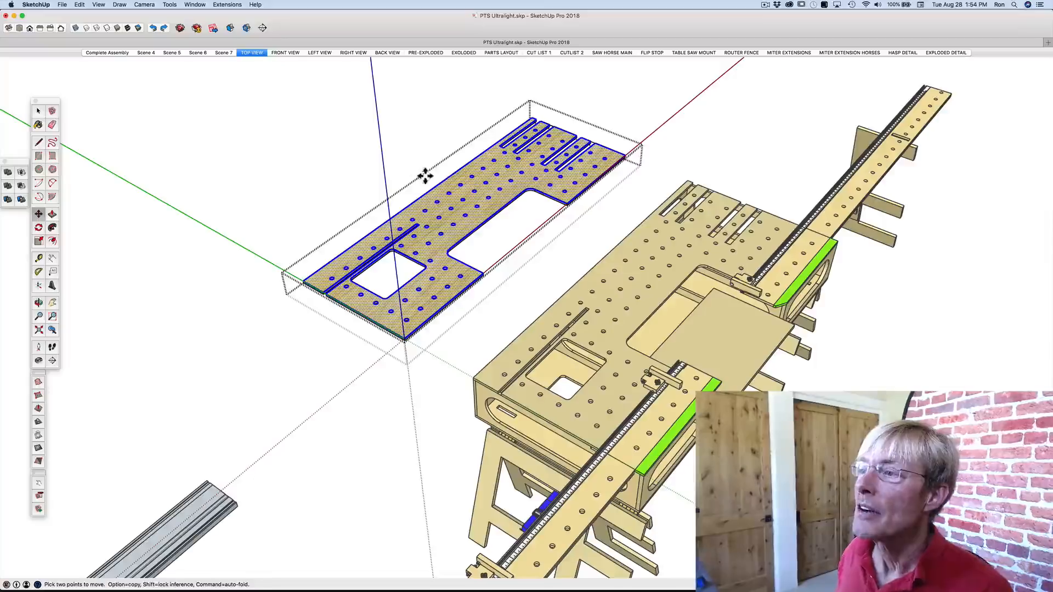
pyautogui.moveTo(450, 202)
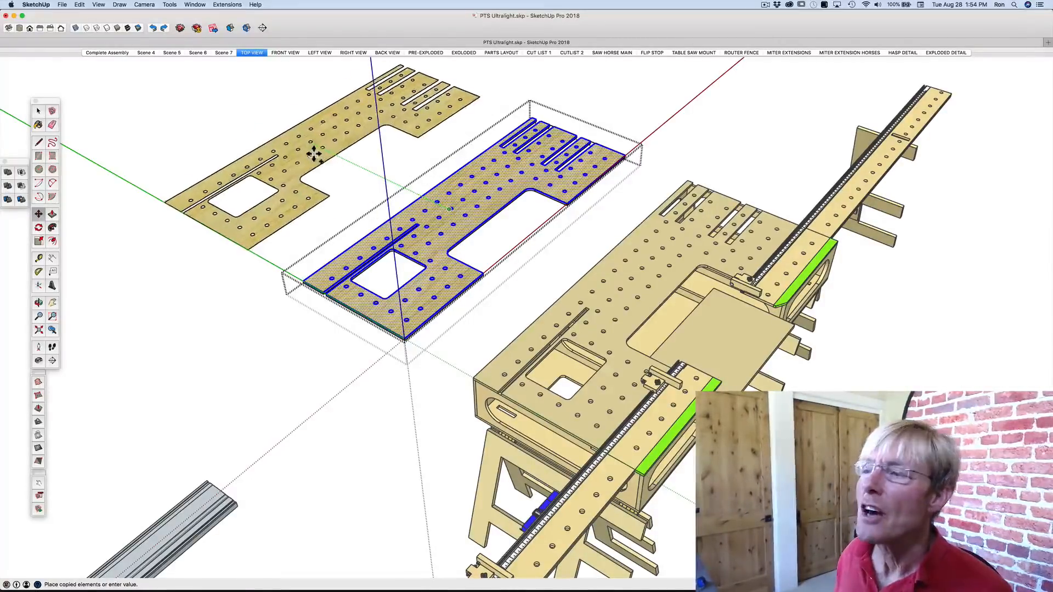
pyautogui.moveTo(316, 153)
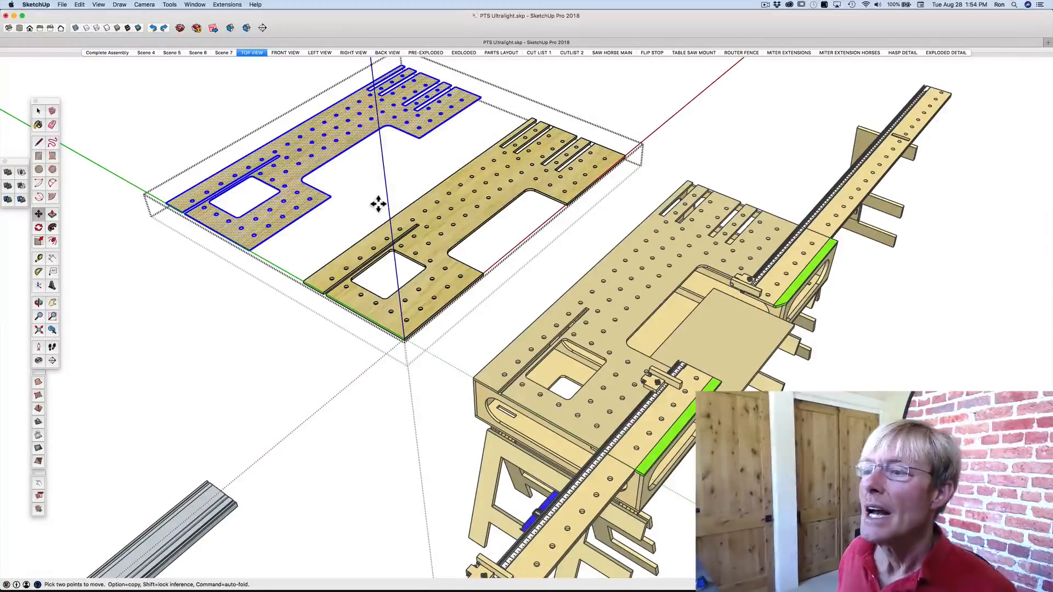
pyautogui.moveTo(329, 208)
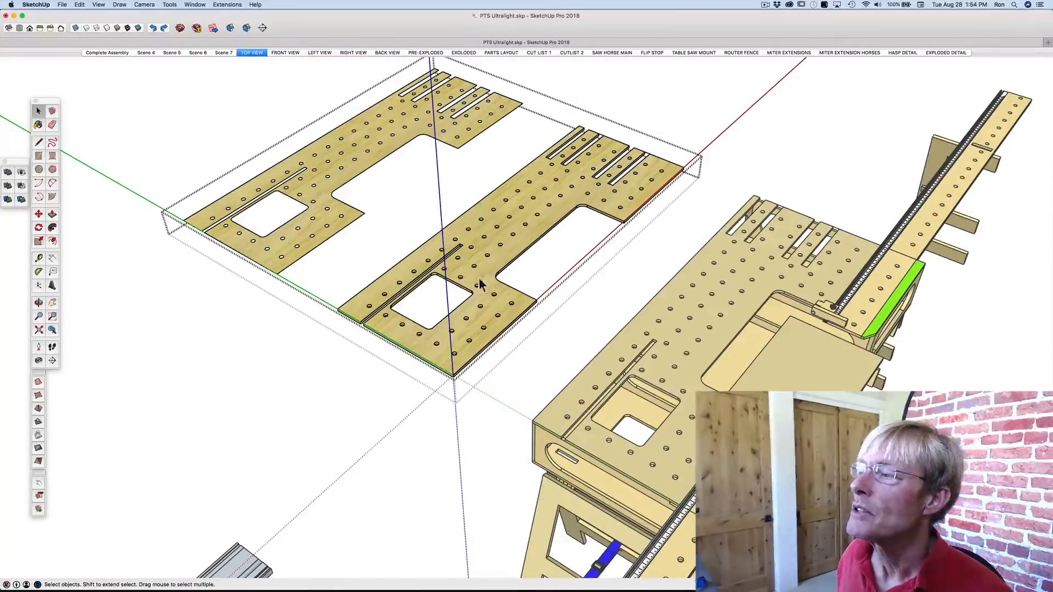
# - Draw a line across the slot's open end with the Pencil tool to close it into a face
pyautogui.scroll(3)
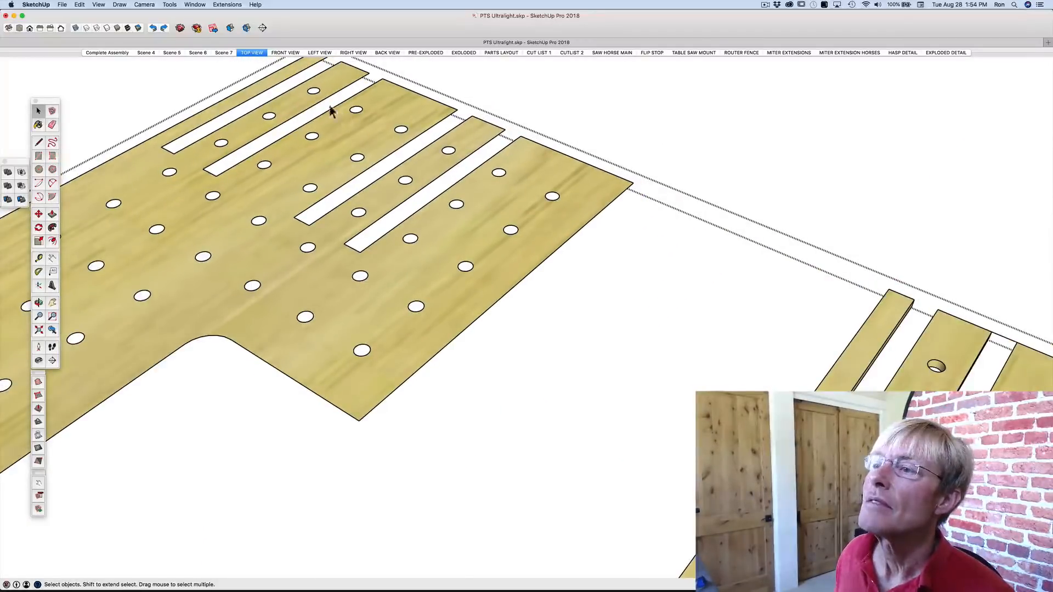
pyautogui.click(39, 142)
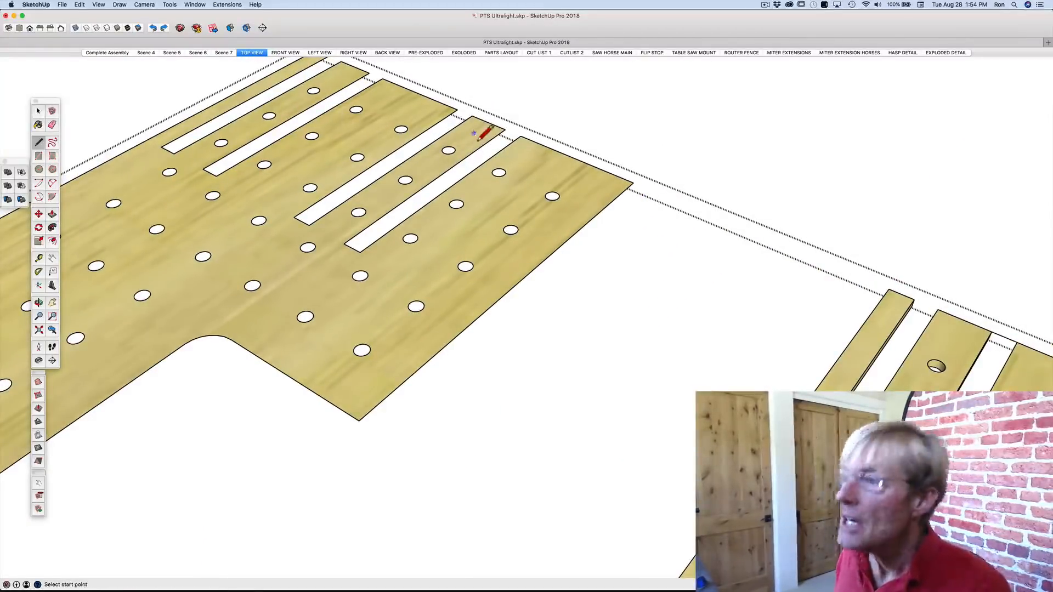
pyautogui.click(39, 110)
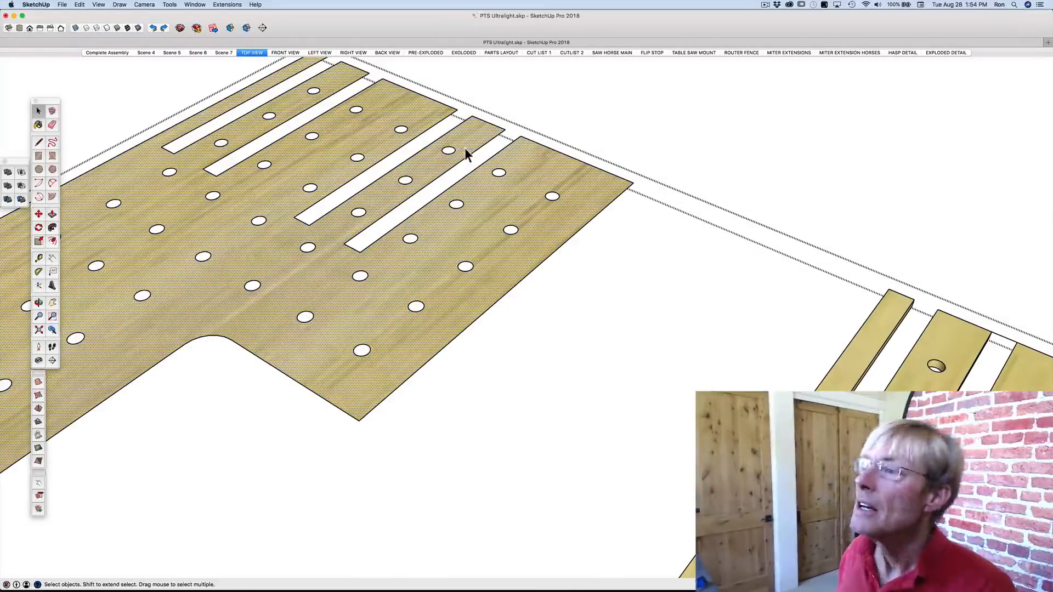
pyautogui.click(39, 143)
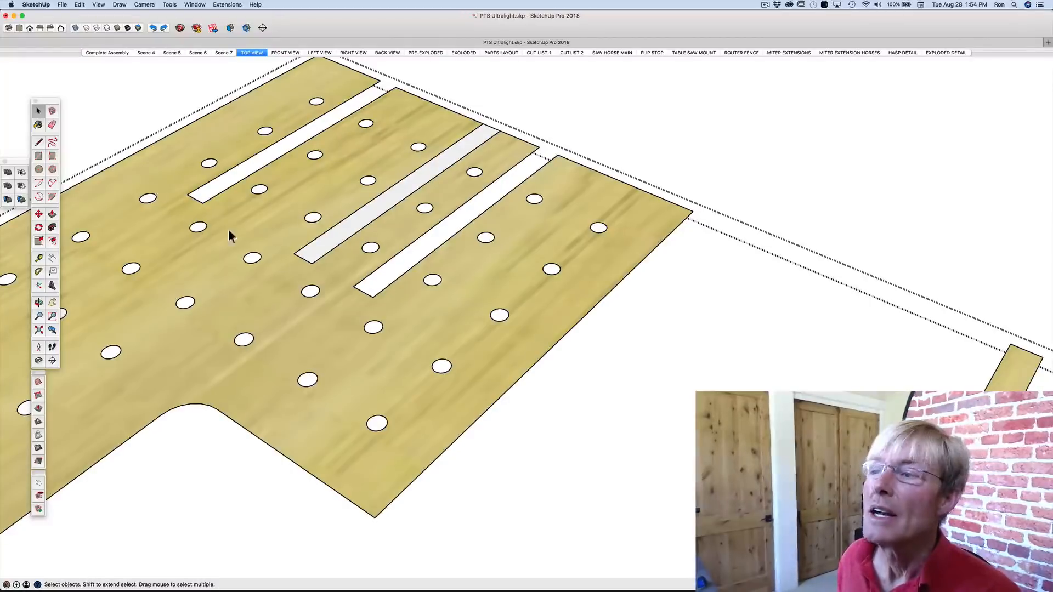
pyautogui.moveTo(414, 187)
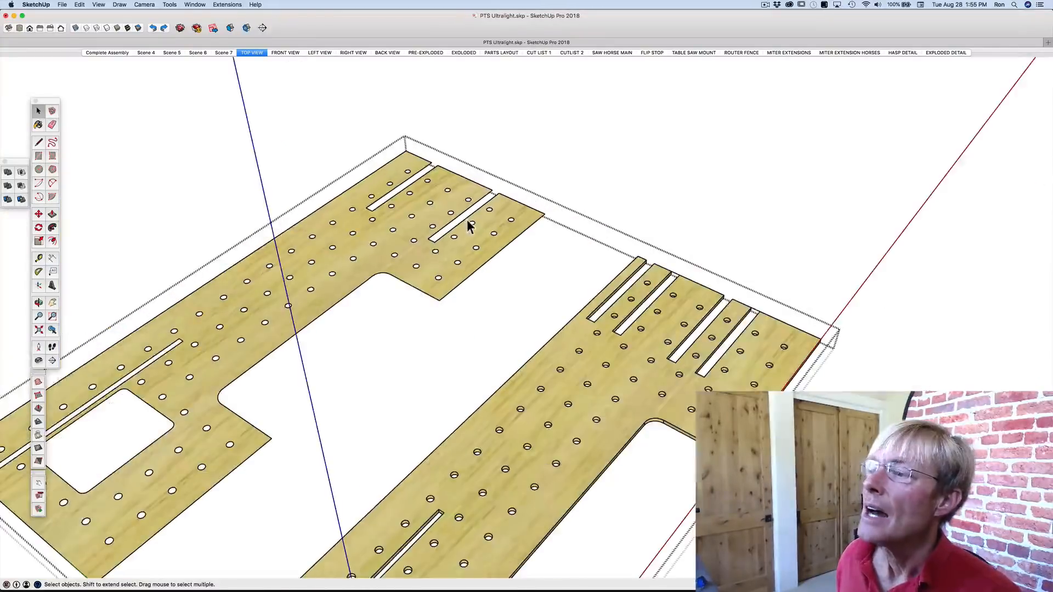
pyautogui.moveTo(399, 240)
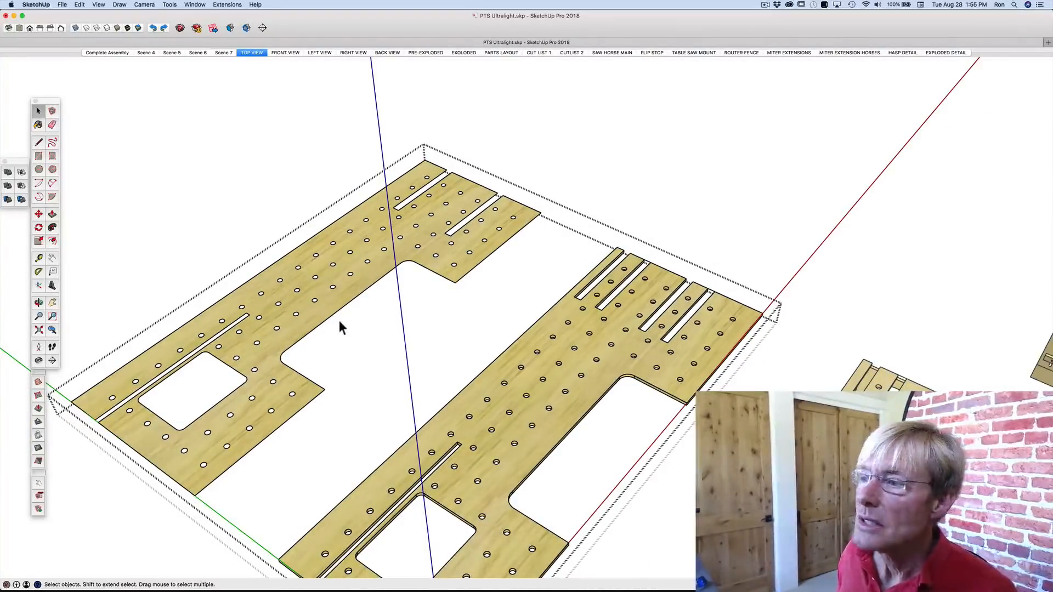
pyautogui.moveTo(443, 311)
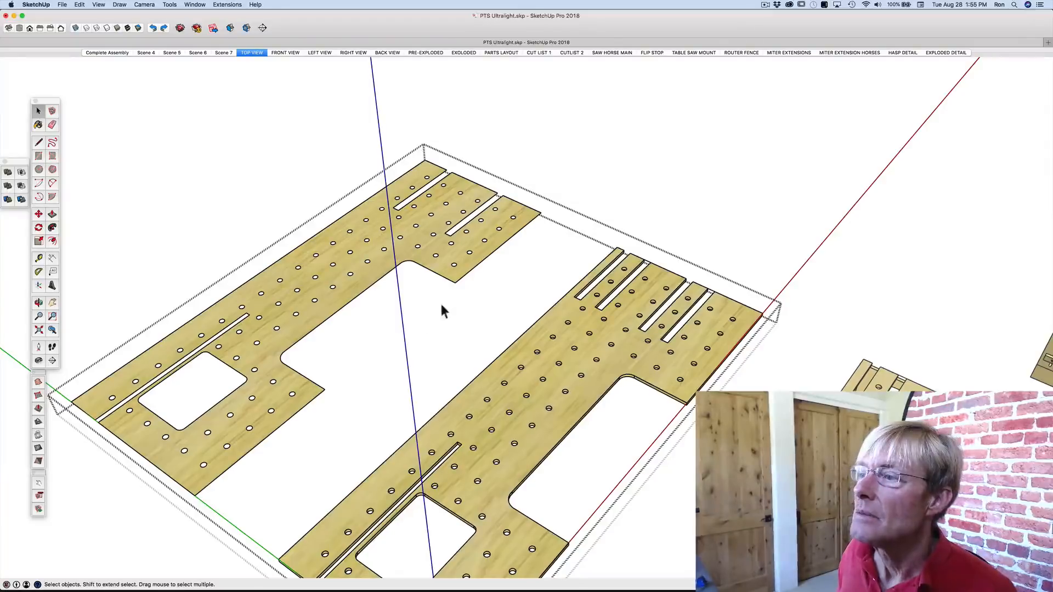
pyautogui.moveTo(364, 319)
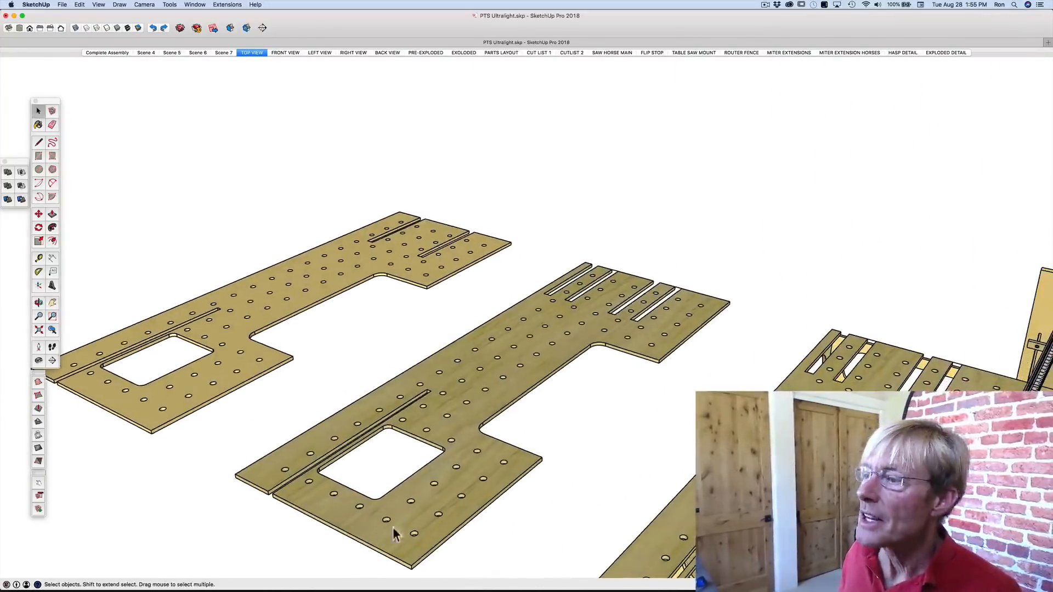
pyautogui.click(443, 413)
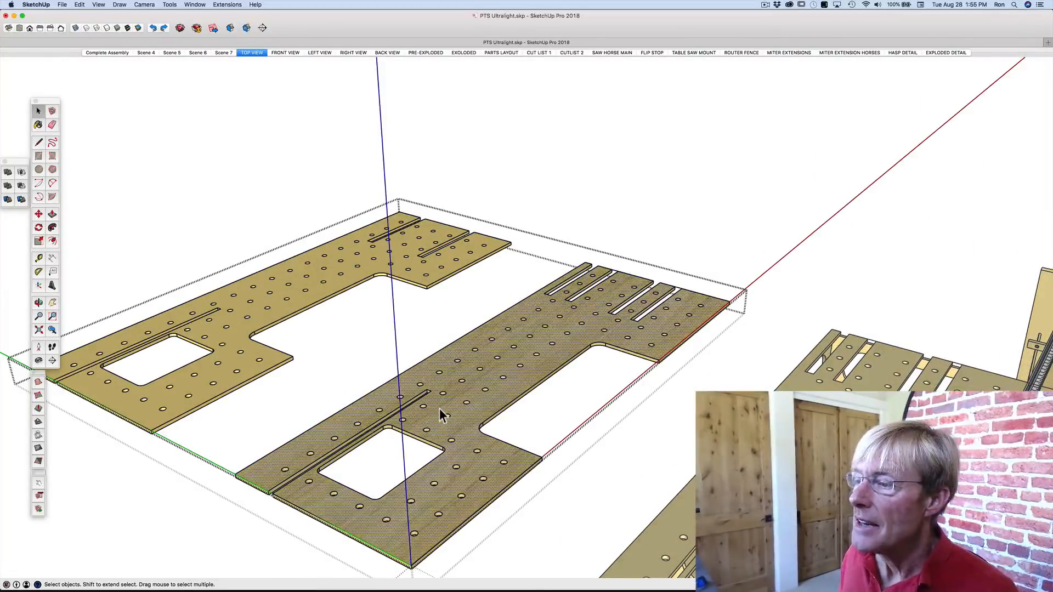
# - Select the reworked two-slot top panel and start Move anchored at its front corner
pyautogui.click(436, 417)
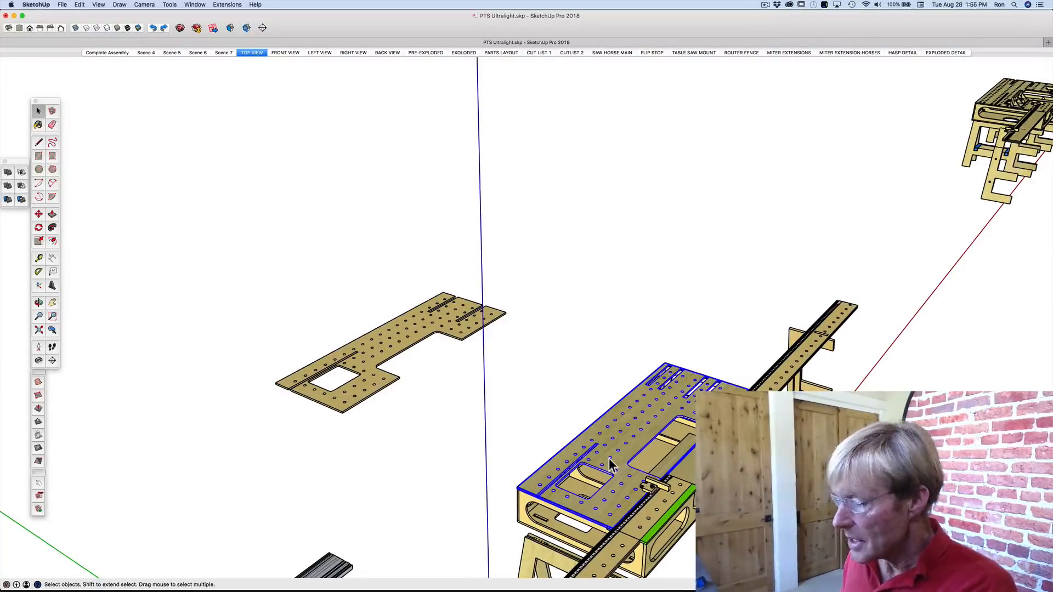
pyautogui.click(369, 349)
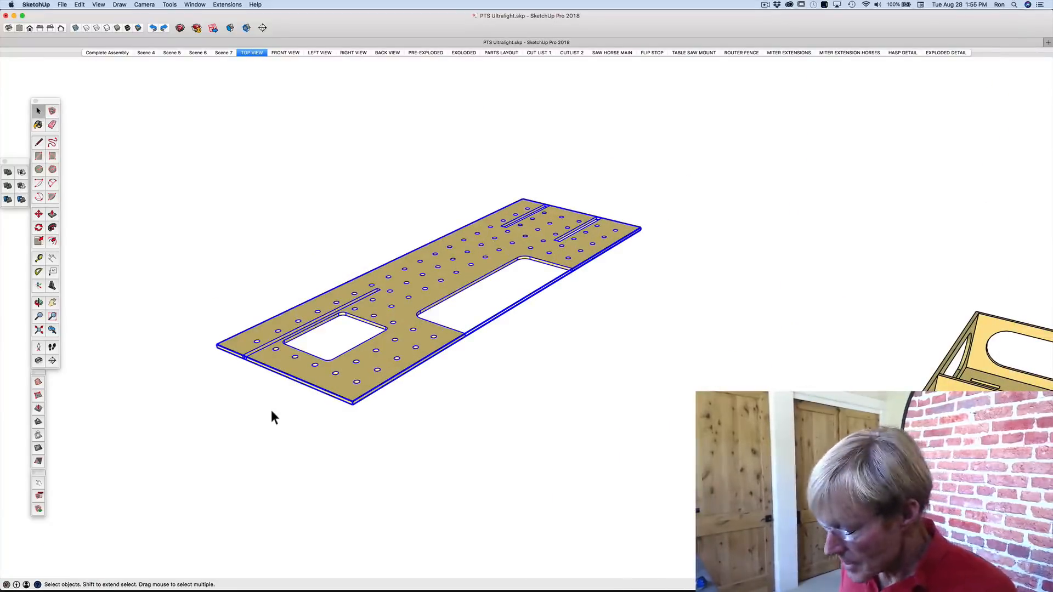
pyautogui.click(38, 214)
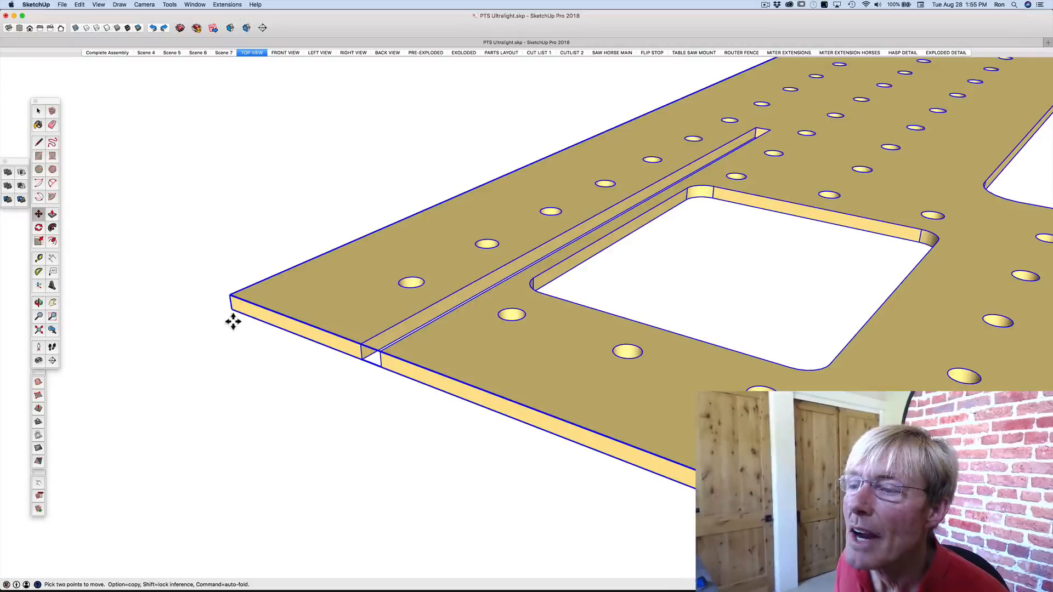
pyautogui.moveTo(234, 317)
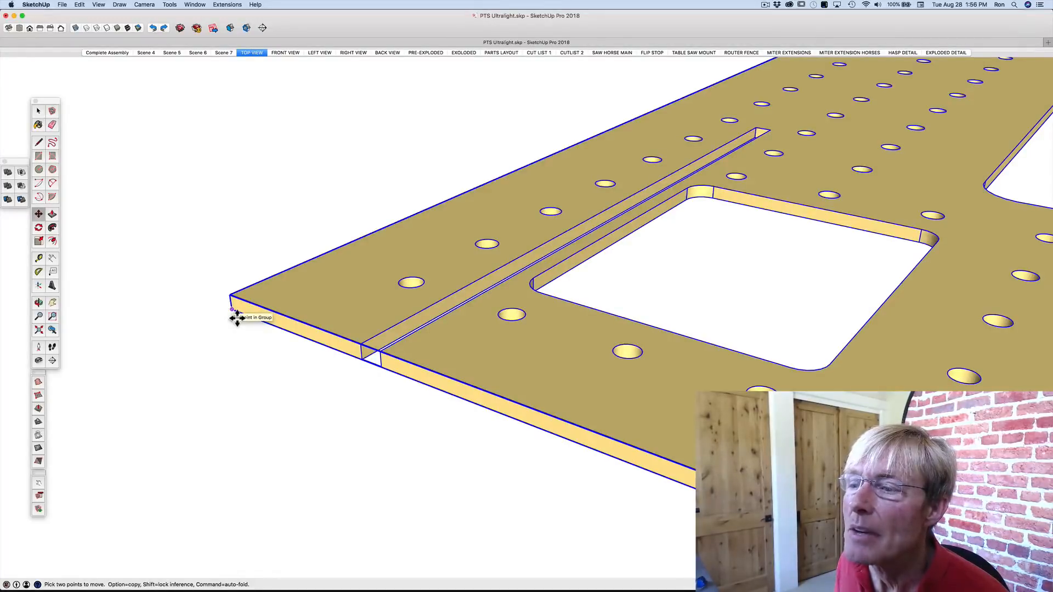